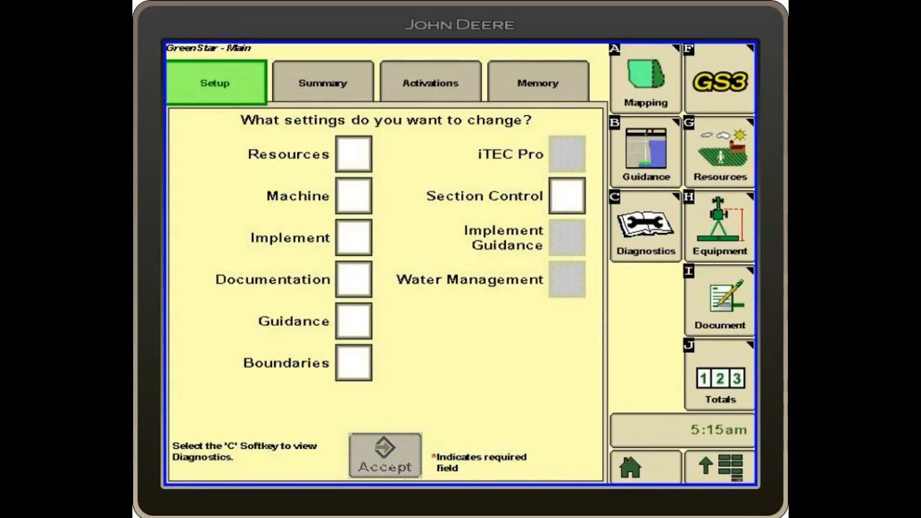
Open Diagnostic Readings on the GPS view and expose the list of diagnostic views.
click(719, 470)
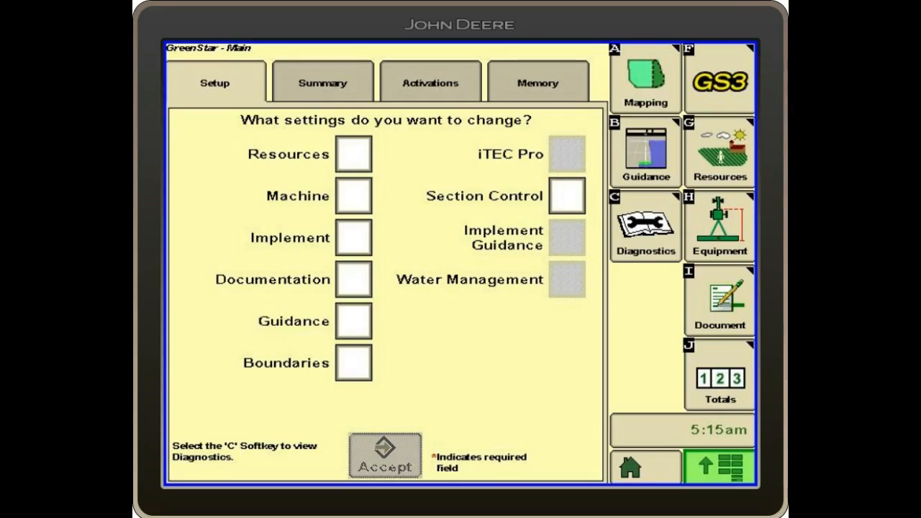
click(646, 227)
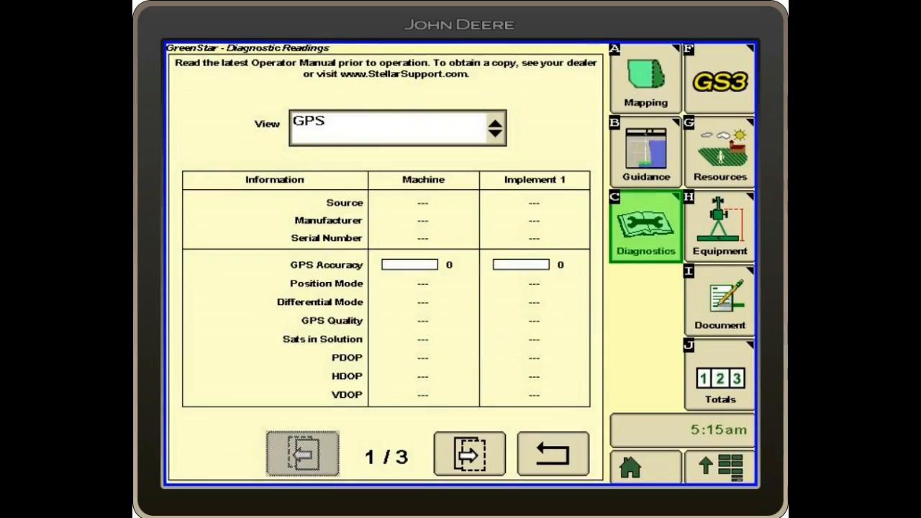
click(494, 128)
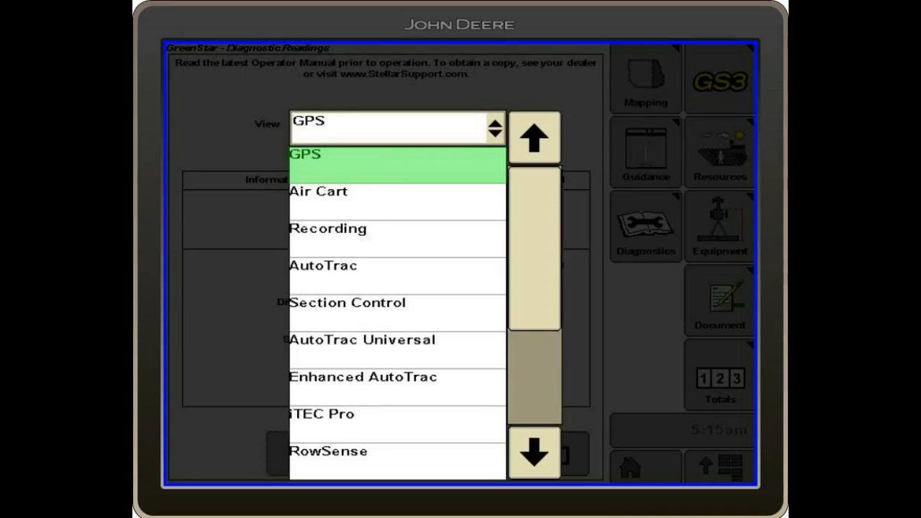
Choose Recording from the diagnostic views list.
click(328, 228)
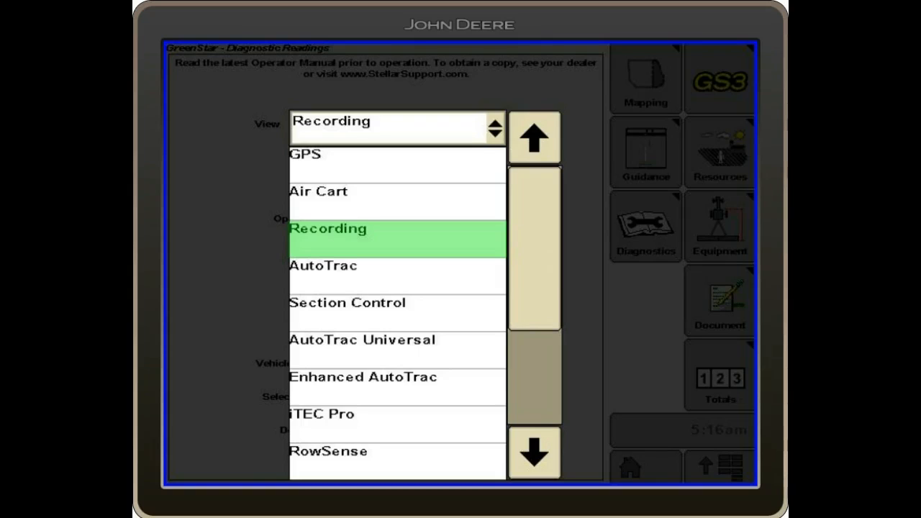
Choose AutoTrac from the diagnostic views list.
click(324, 267)
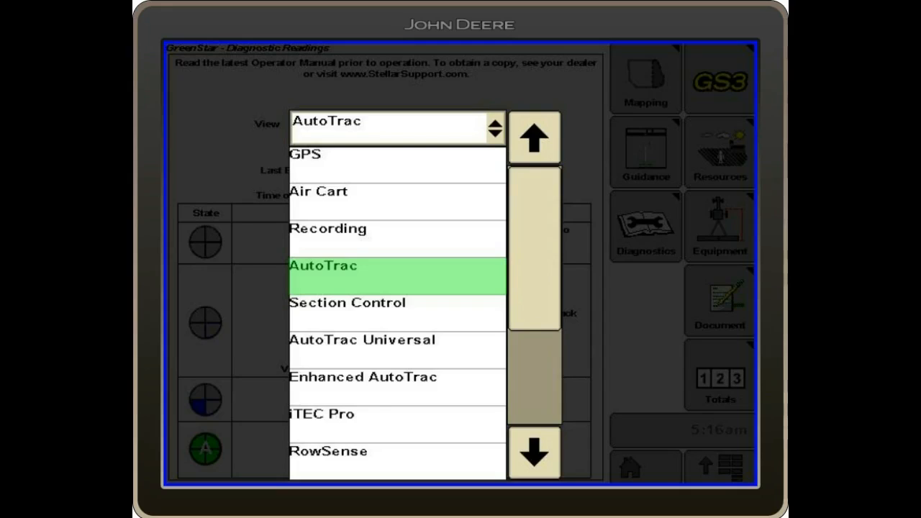
Return to GPS diagnostics and show page 2 of 3 with position, speed and heading.
click(307, 154)
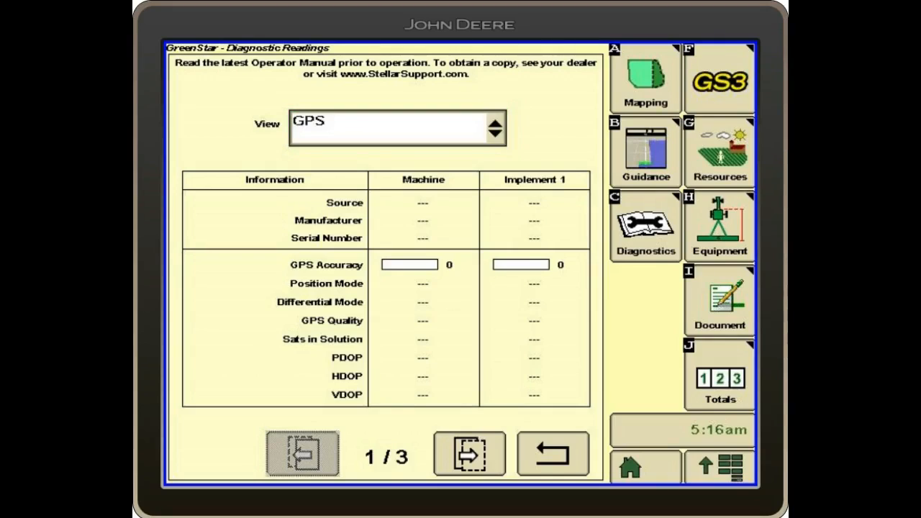
click(471, 460)
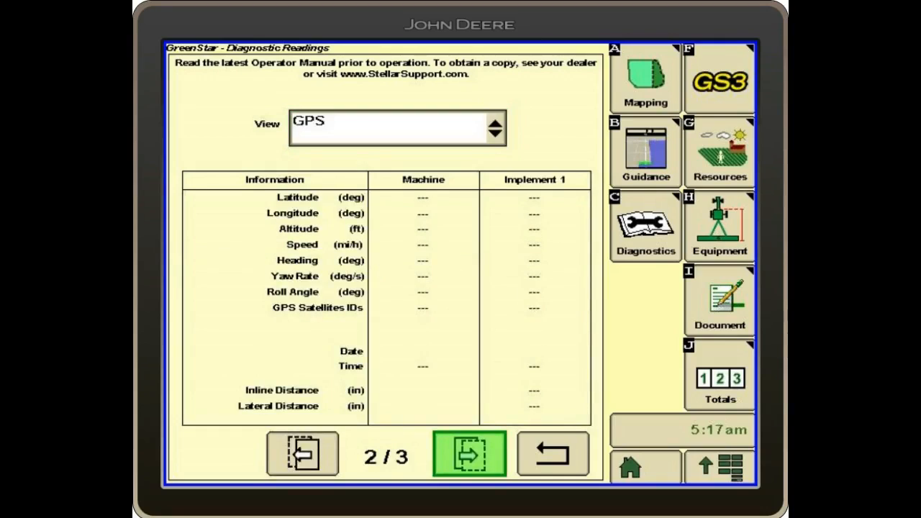